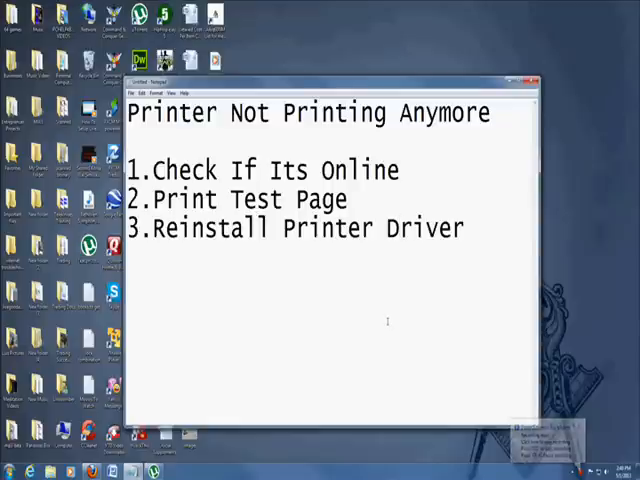
- Highlight the reinstall printer driver step in the Notepad troubleshooting checklist
drag(157, 170, 399, 170)
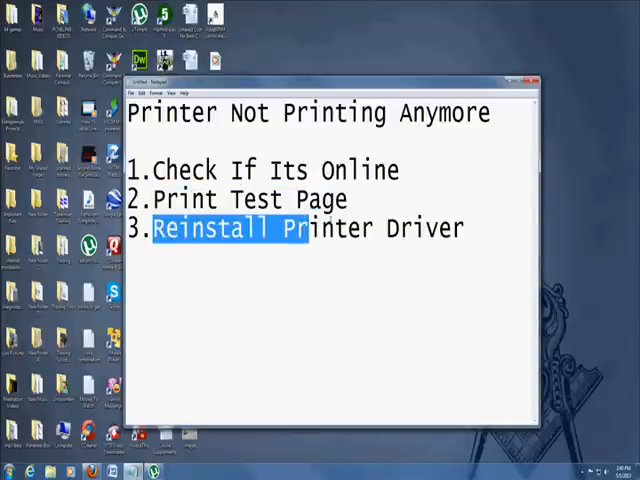
click(291, 265)
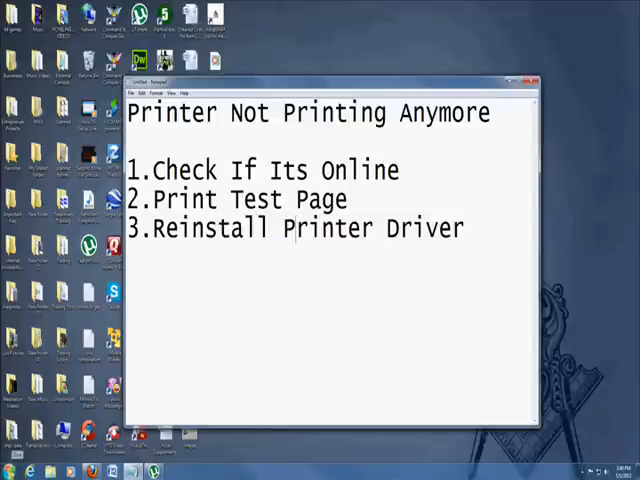
click(12, 470)
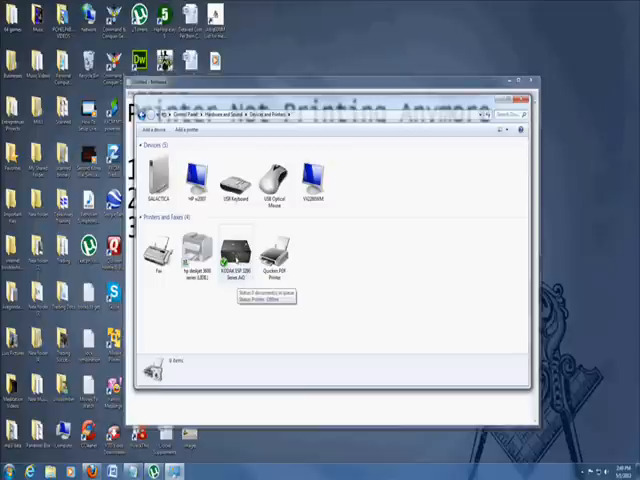
- Turn off Use Printer Offline in the Kodak ESP 3200 print queue
double_click(231, 250)
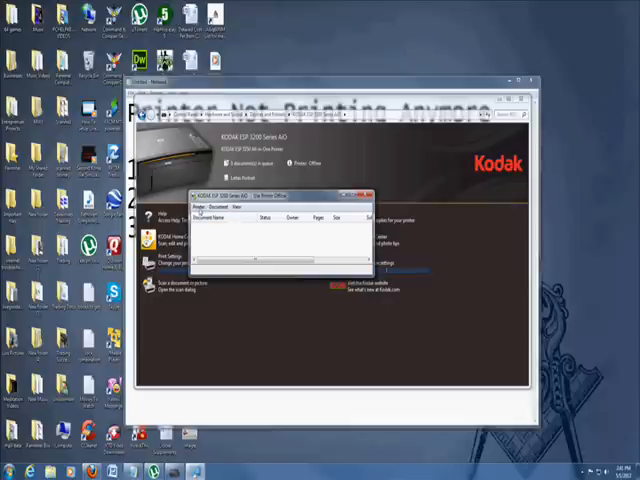
click(198, 197)
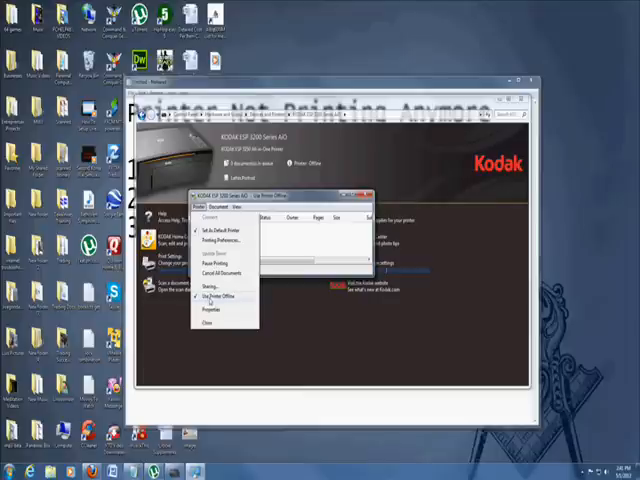
click(213, 296)
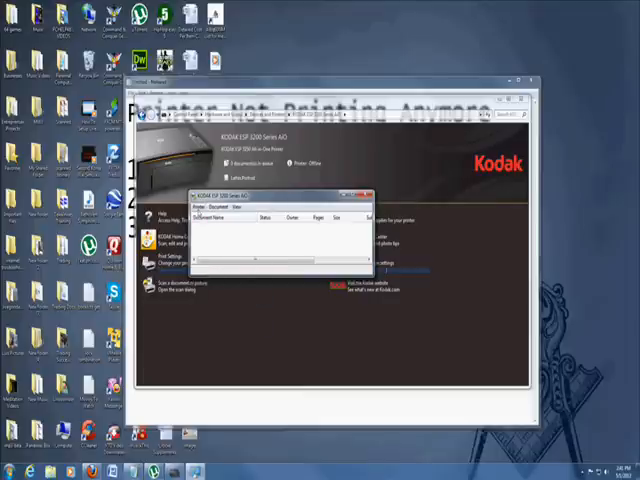
click(195, 216)
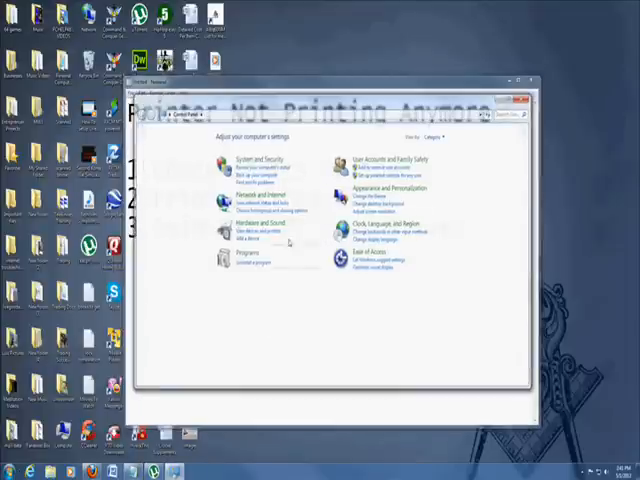
- Print a test page from the Kodak ESP 3200 printer properties and dismiss the confirmation
click(255, 226)
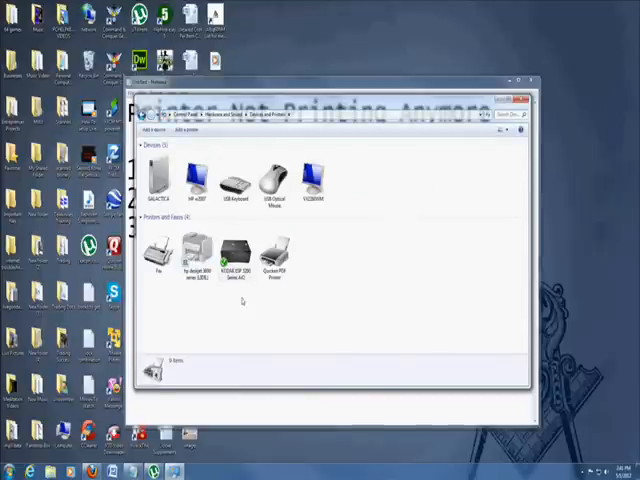
right_click(232, 255)
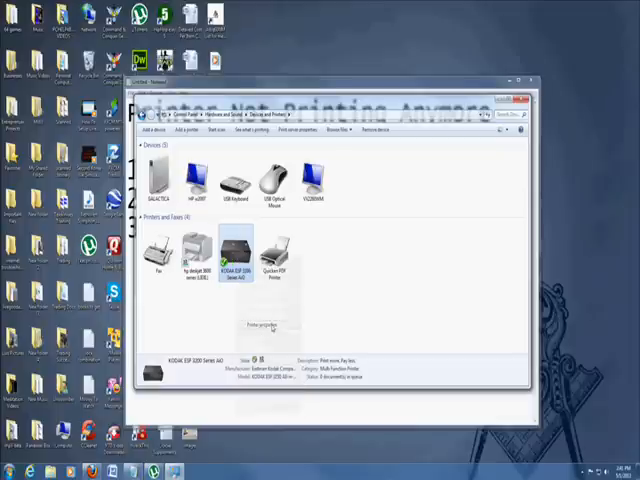
double_click(230, 250)
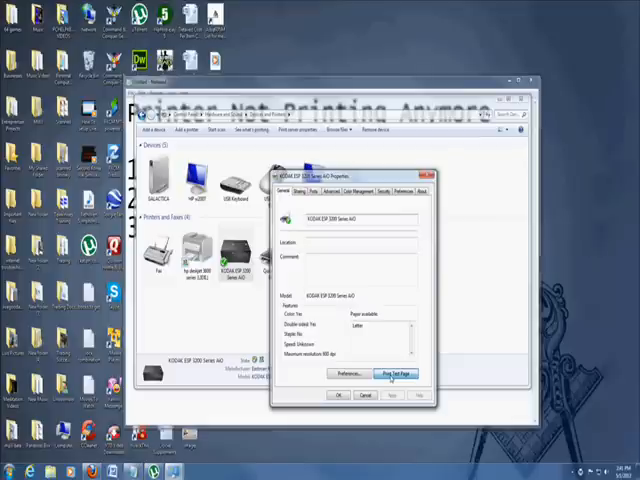
click(397, 373)
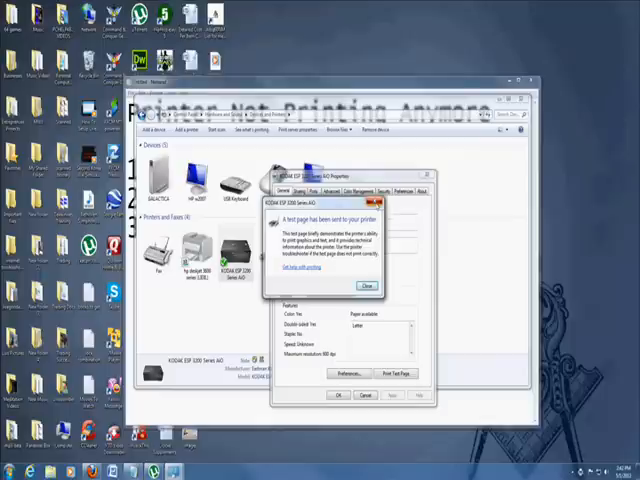
click(367, 286)
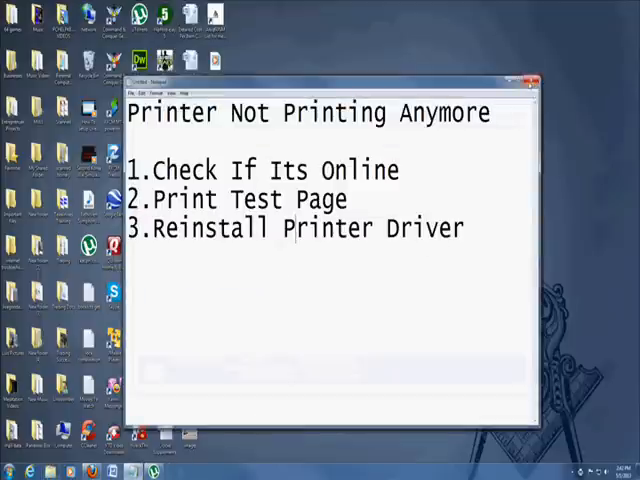
- Download the Kodak All-in-One Home Center installer from Kodak's support page
click(524, 80)
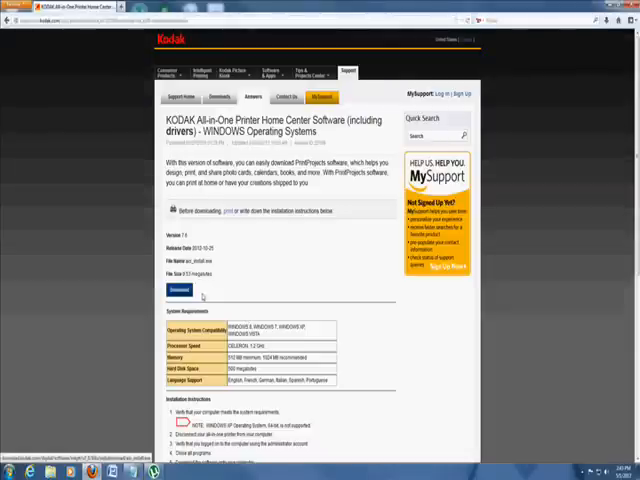
click(179, 290)
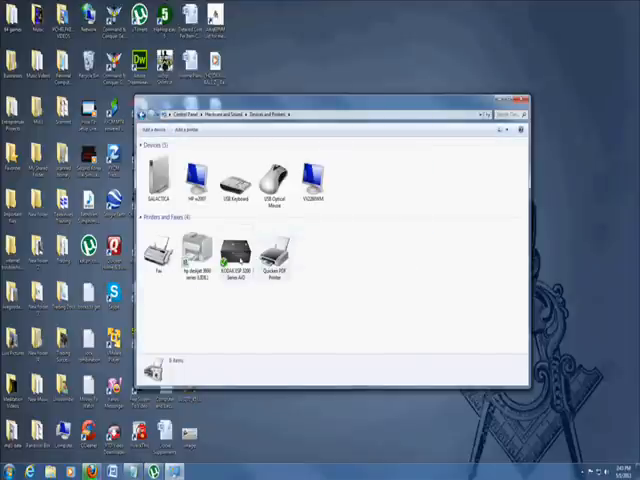
- Remove the Kodak ESP 3200 device from Devices and Printers and close the progress window
right_click(238, 250)
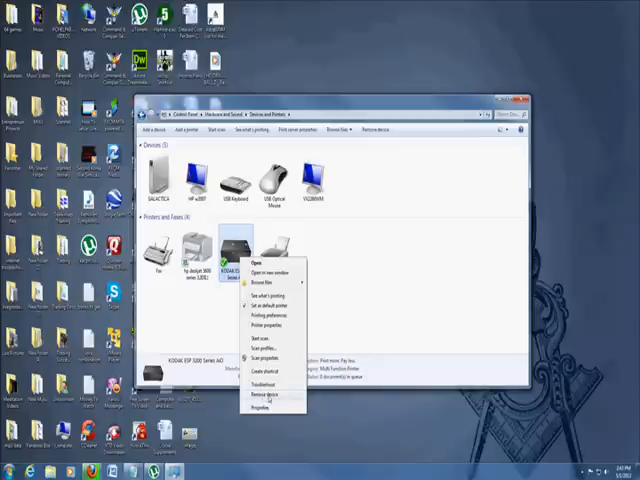
click(263, 396)
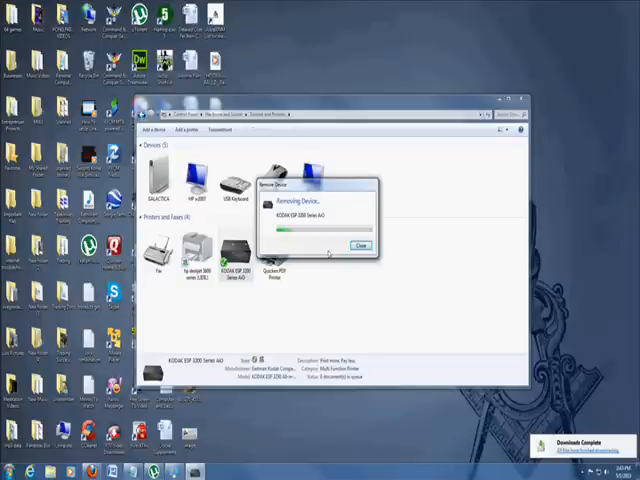
click(361, 246)
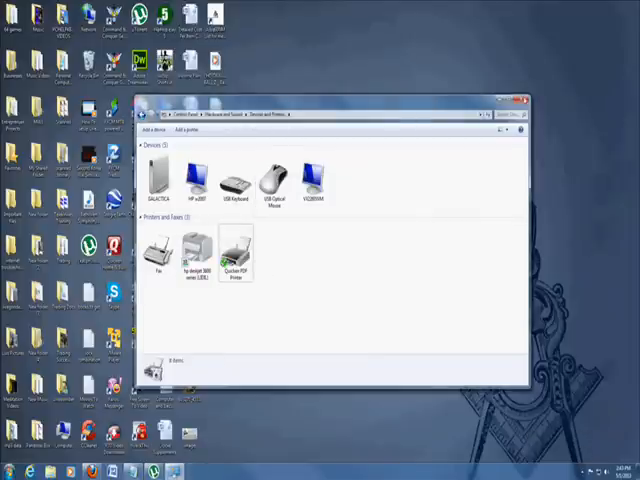
click(10, 470)
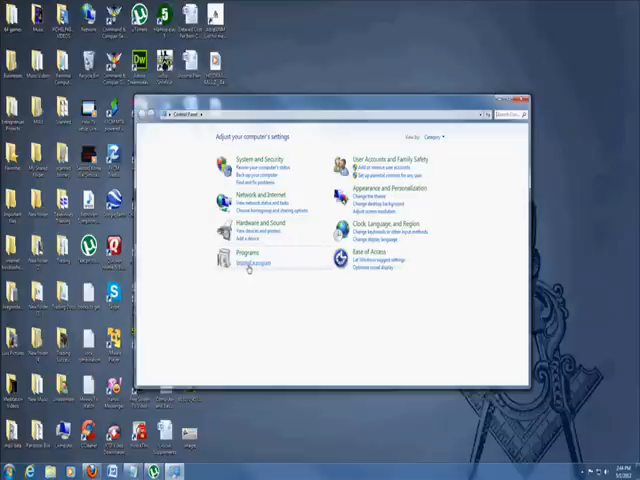
- Open Programs and Features full-screen and scroll the list to KODAK AiO Software
click(251, 263)
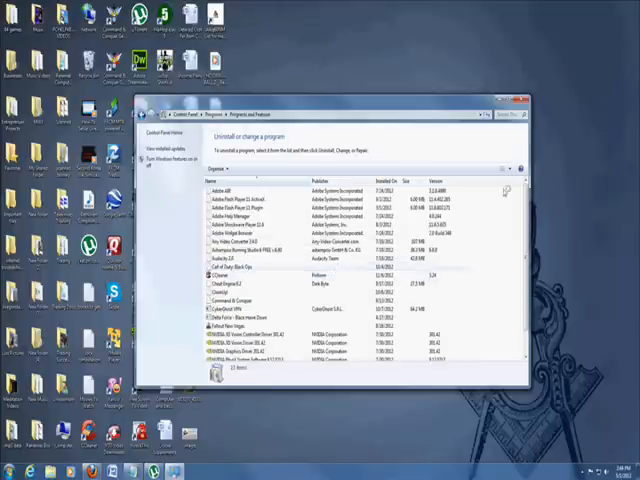
click(515, 102)
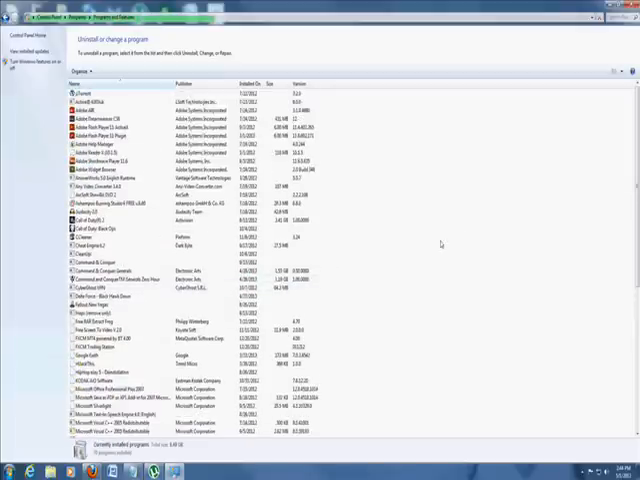
scroll(down, 3)
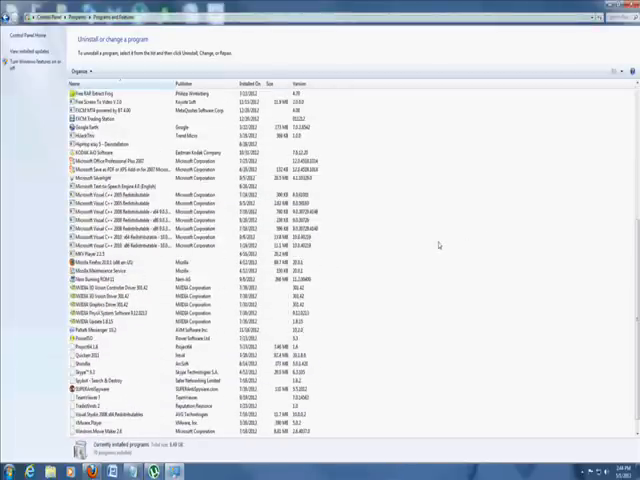
scroll(up, 3)
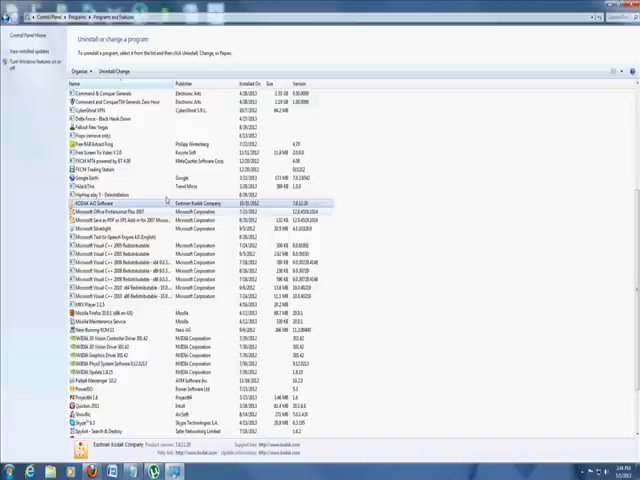
- Launch the KODAK AiO Software uninstaller and choose to remove the All-in-One Software
double_click(100, 201)
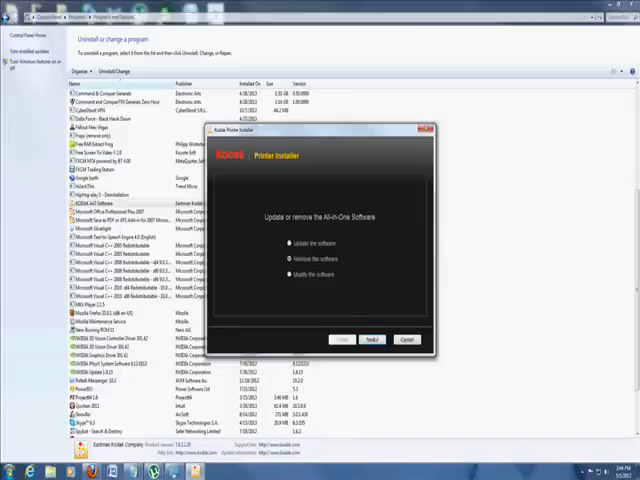
click(372, 339)
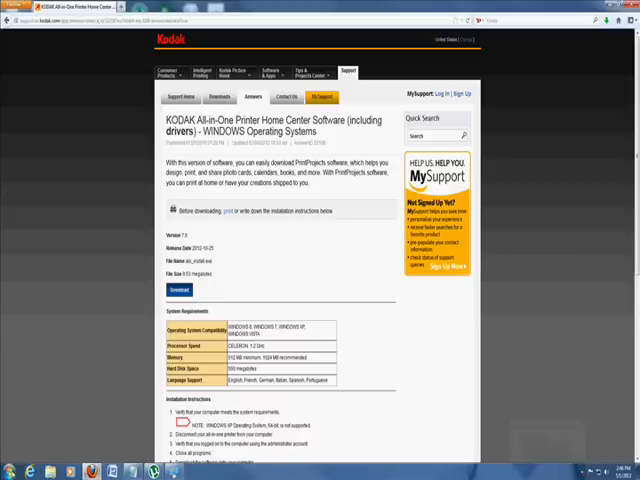
- Download the Home Center software installer from the Kodak support page
click(8, 470)
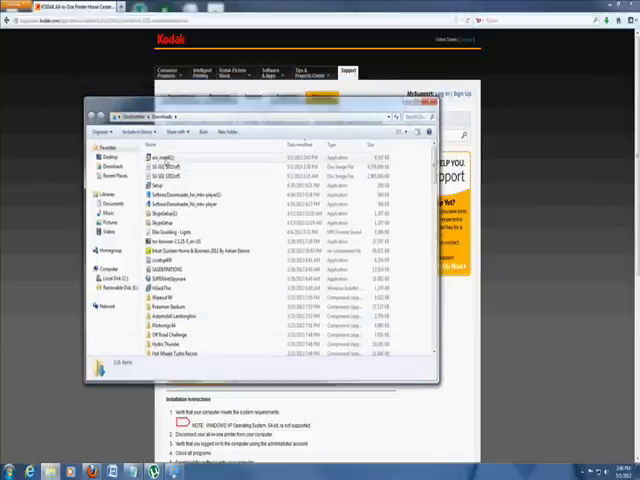
- Launch the downloaded aio_install Kodak installer from the Downloads folder
click(180, 157)
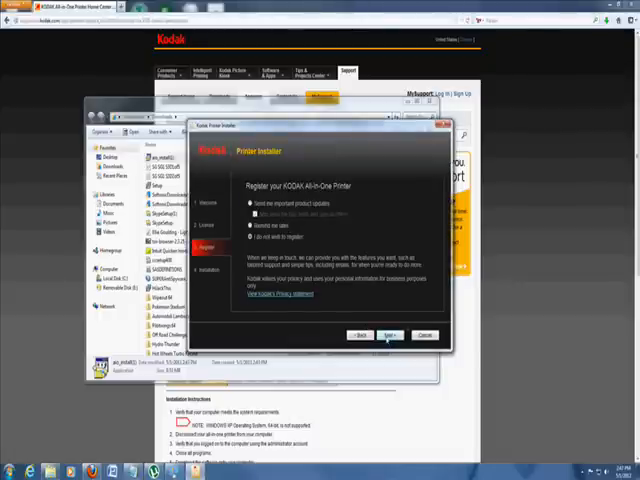
- Skip registration and choose the ESP 3200 Series model from the printer list
click(389, 334)
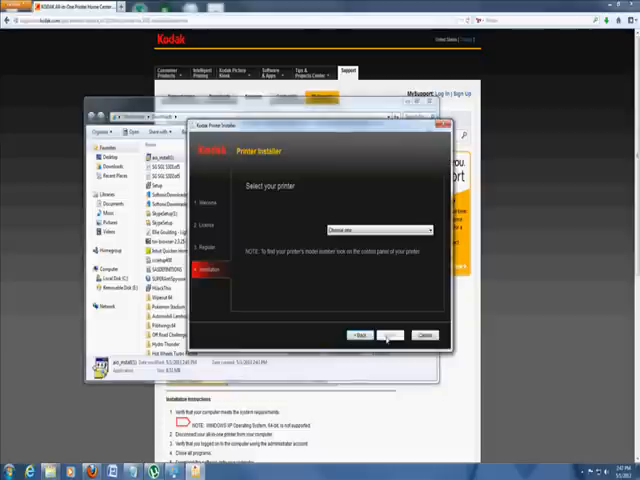
click(385, 230)
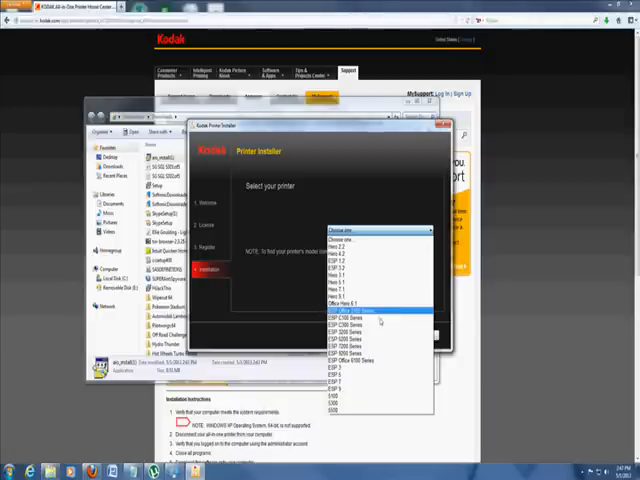
click(380, 320)
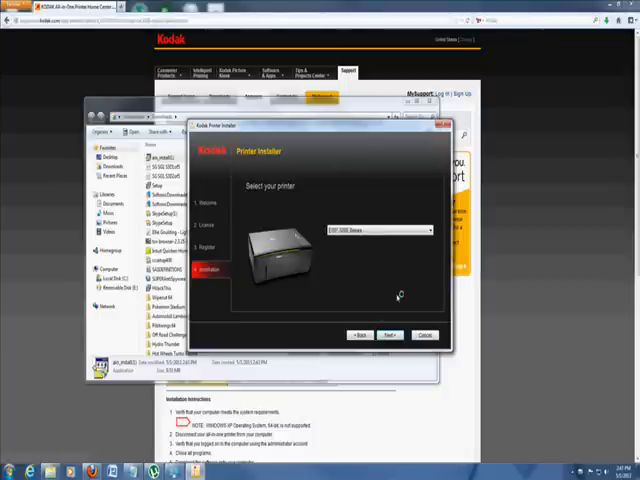
mouse_move(377, 281)
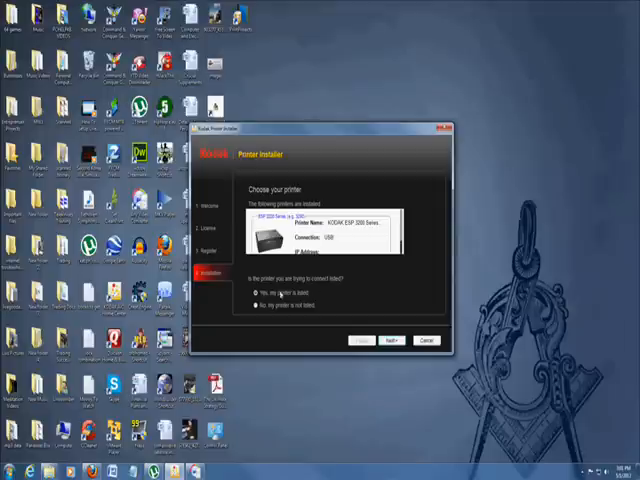
- Confirm the detected ESP 3200 printer, let the installation run, and finish the installer
click(391, 340)
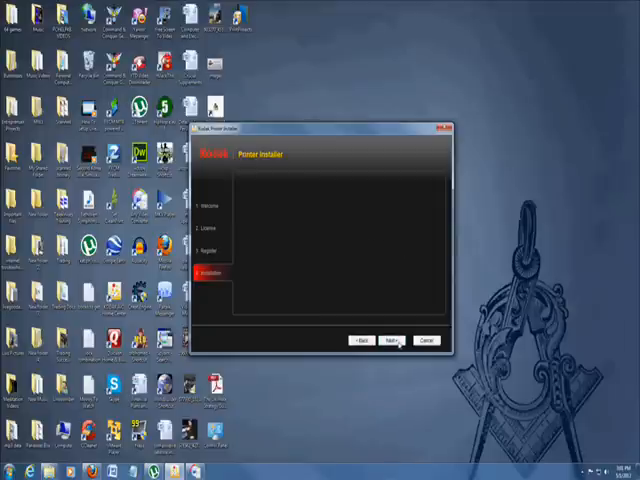
click(391, 340)
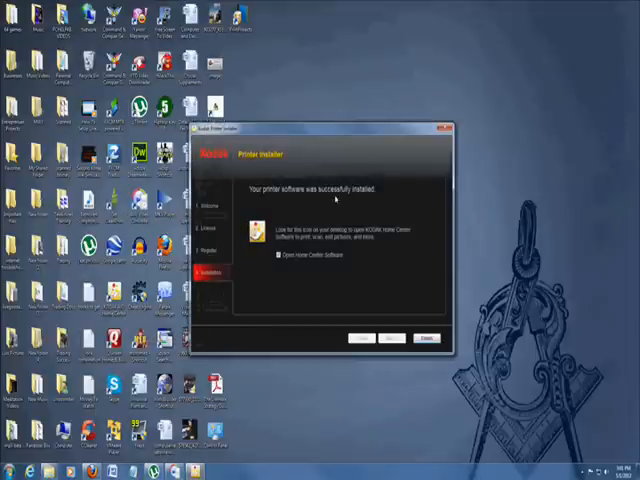
click(424, 337)
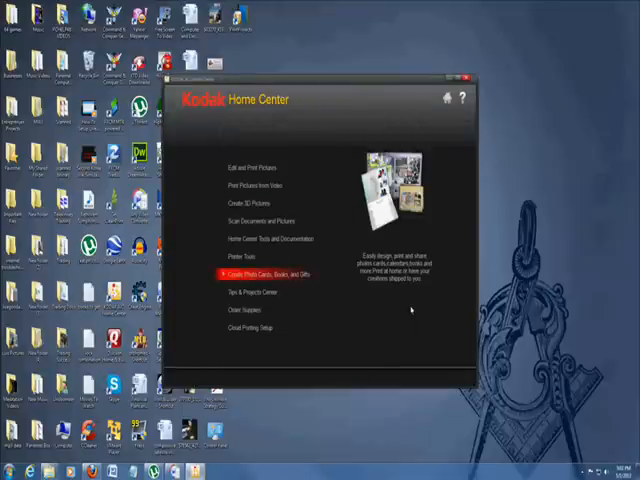
mouse_move(334, 317)
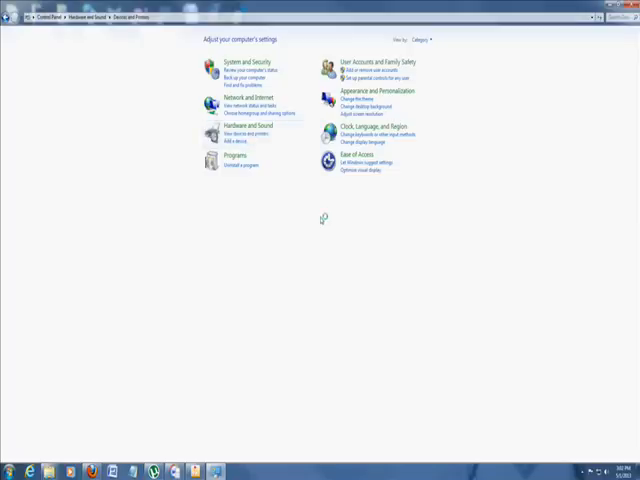
- Print a test page on the KODAK ESP 3200 Series AiO from its printer properties
right_click(90, 155)
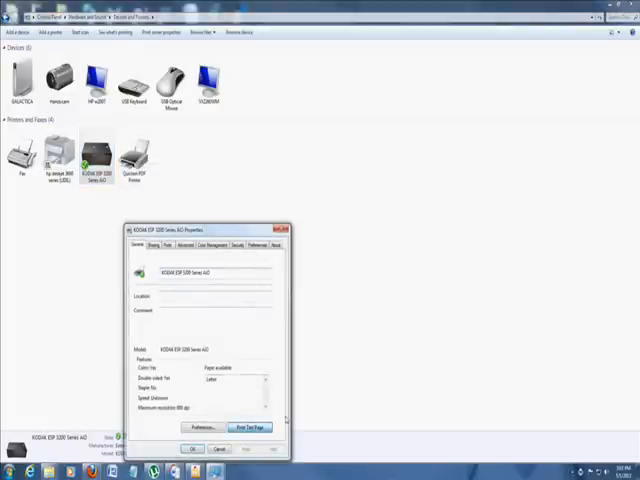
click(249, 427)
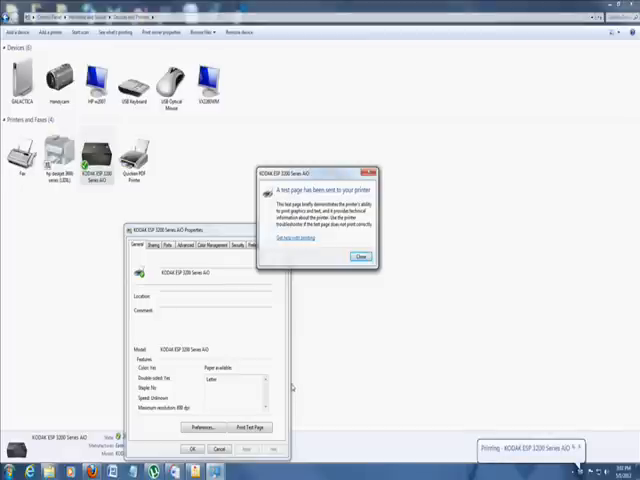